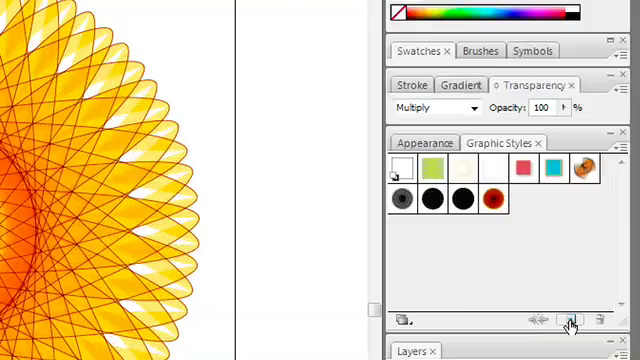
Save the selected spirograph's appearance as a new graphic style
{"action": "left_click", "coordinate": [570, 320]}
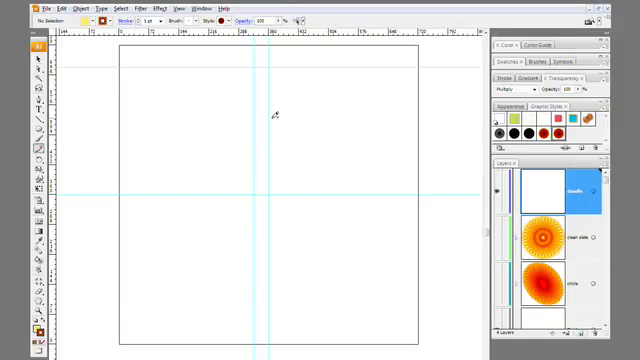
Sketch a loose wavy pencil stroke running vertically down the artboard
{"action": "left_click_drag", "start_coordinate": [250, 76], "coordinate": [260, 290]}
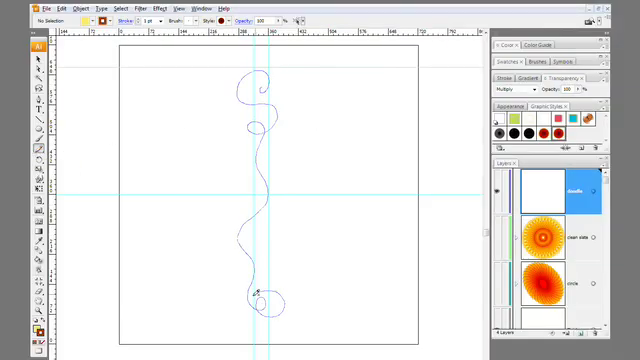